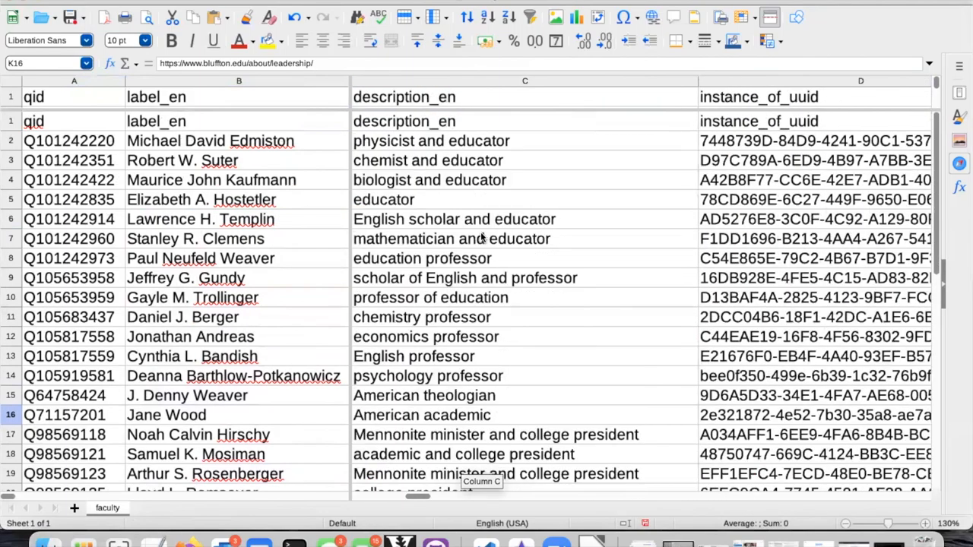
# Copy Q6581097 into J. Denny Weaver's sex_gender cell and Q6581072 into Deanna Barthlow-Potkanowicz's
pyautogui.hscroll(3)
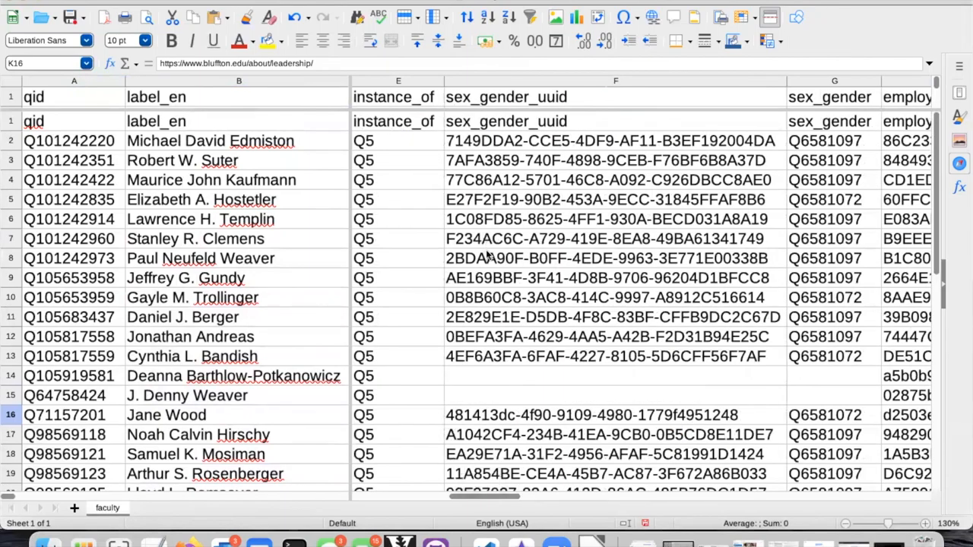
pyautogui.moveTo(634, 383)
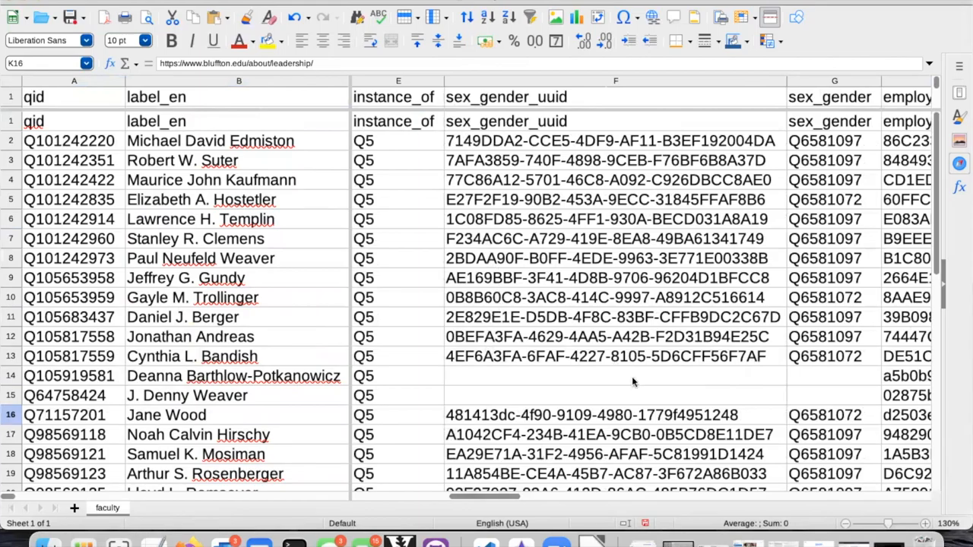
pyautogui.click(824, 435)
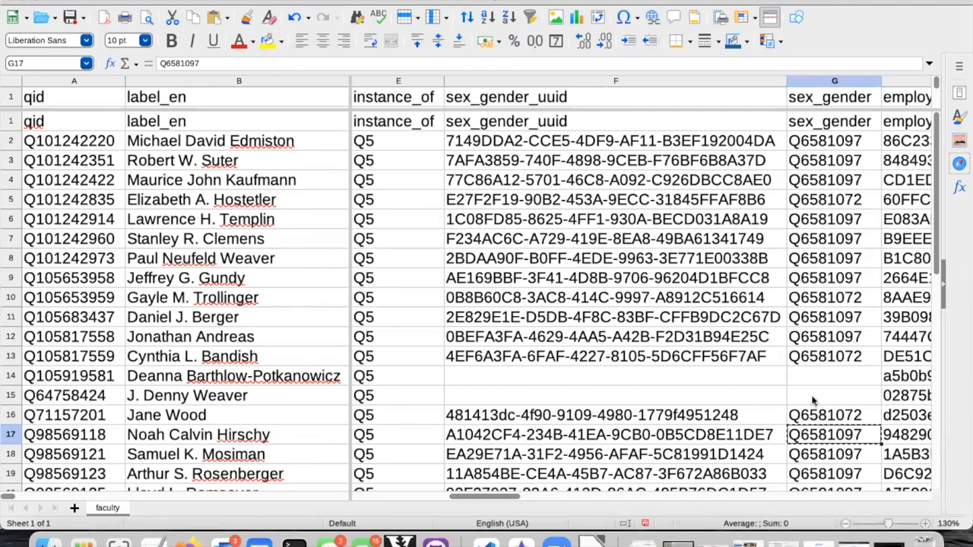
pyautogui.click(833, 395)
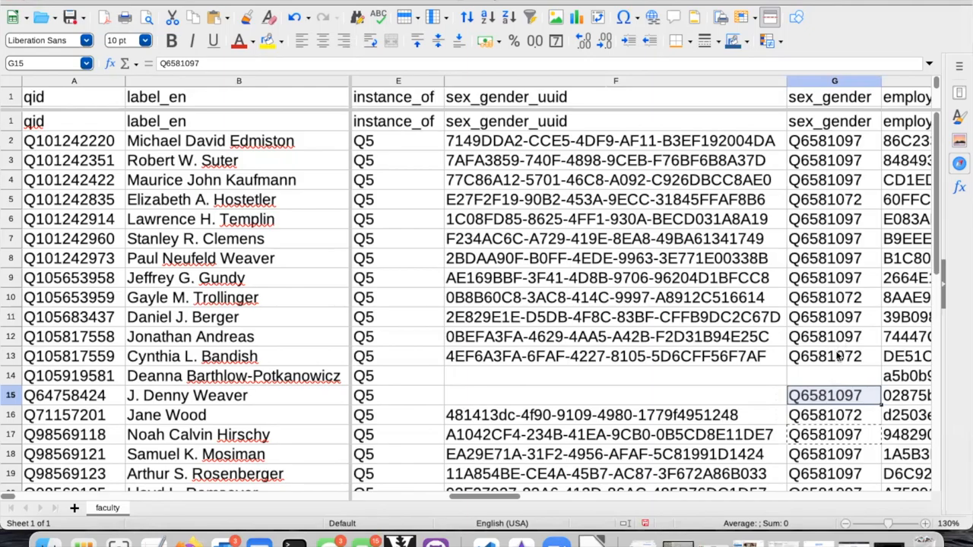
pyautogui.click(833, 355)
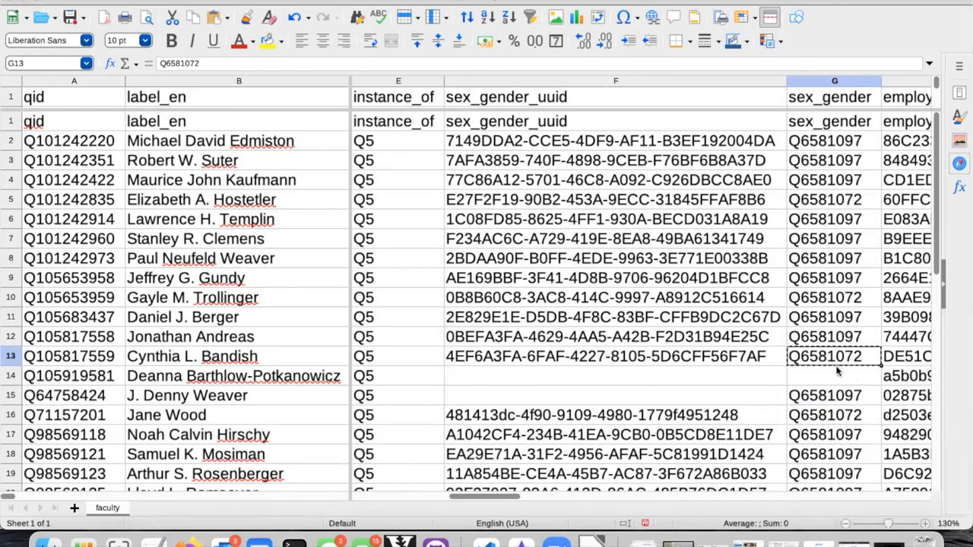
pyautogui.click(833, 375)
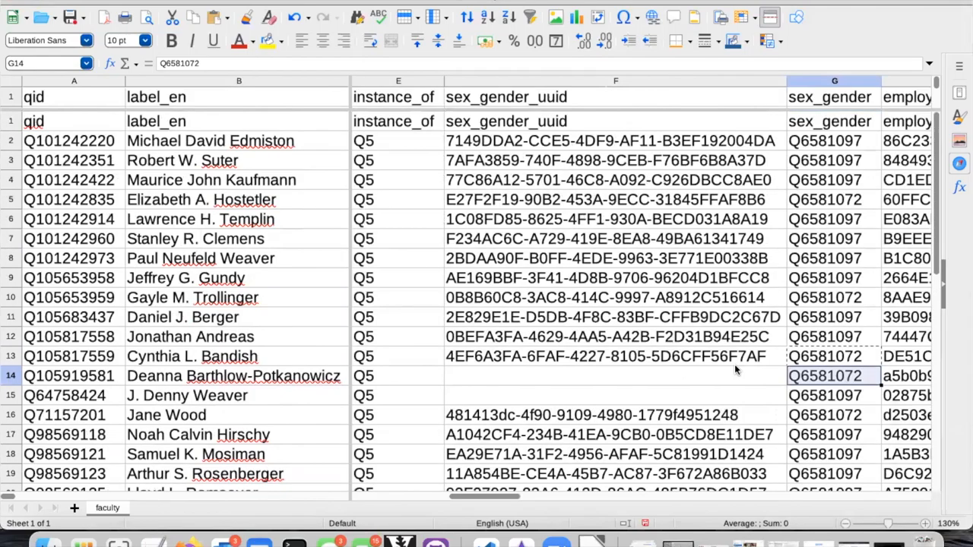
# Move to the field columns of the sheet and switch to Firefox
pyautogui.hscroll(3)
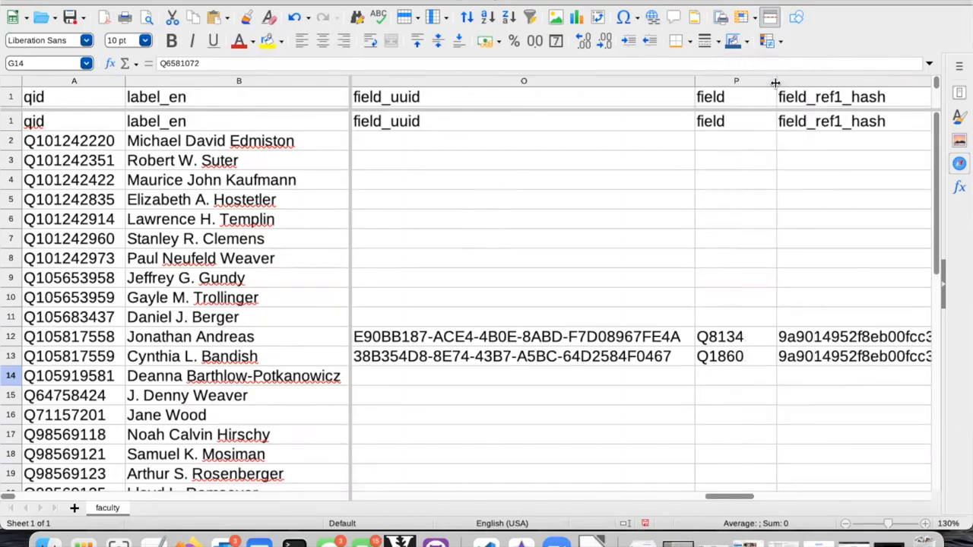
pyautogui.moveTo(46, 261)
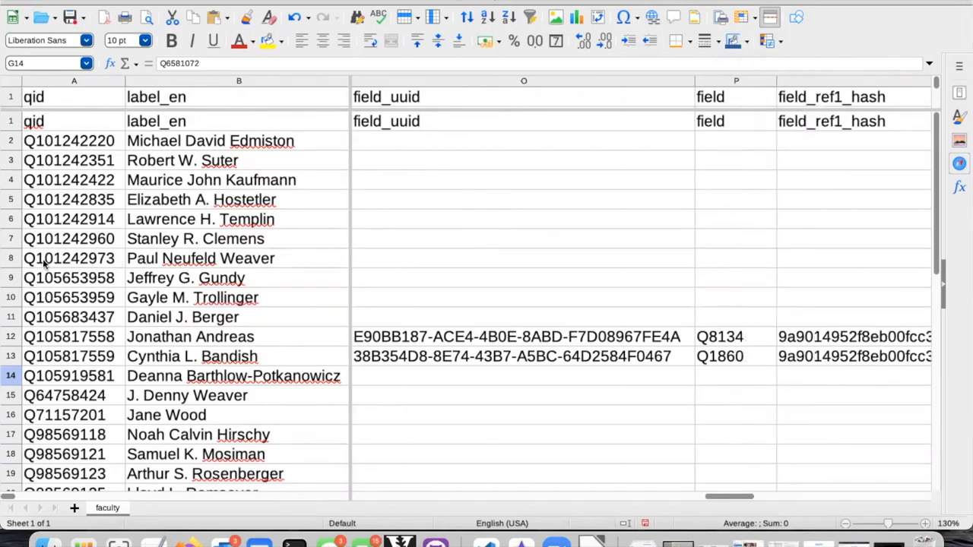
pyautogui.click(11, 259)
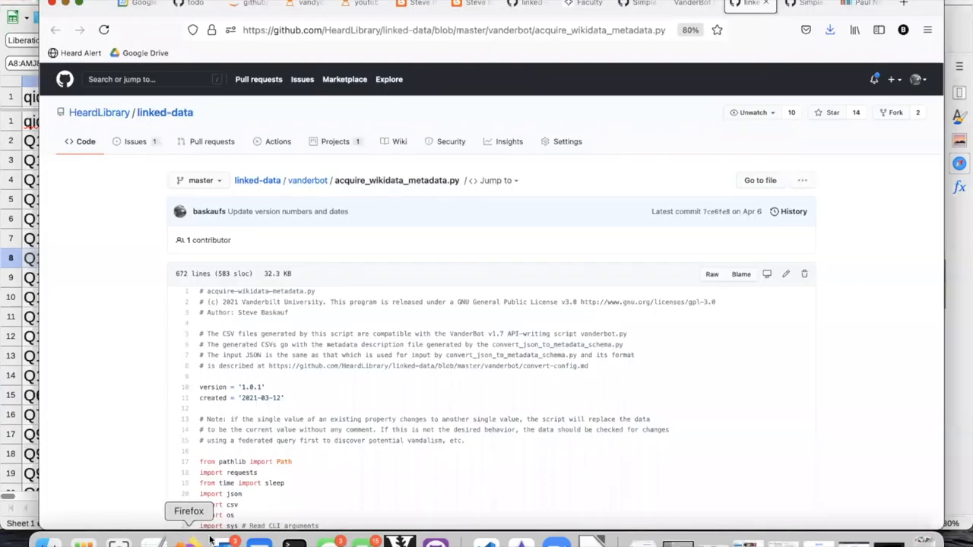
# Find Paul Neufeld Weaver on the Bluffton faculty page and select 'education' in his title
pyautogui.click(859, 3)
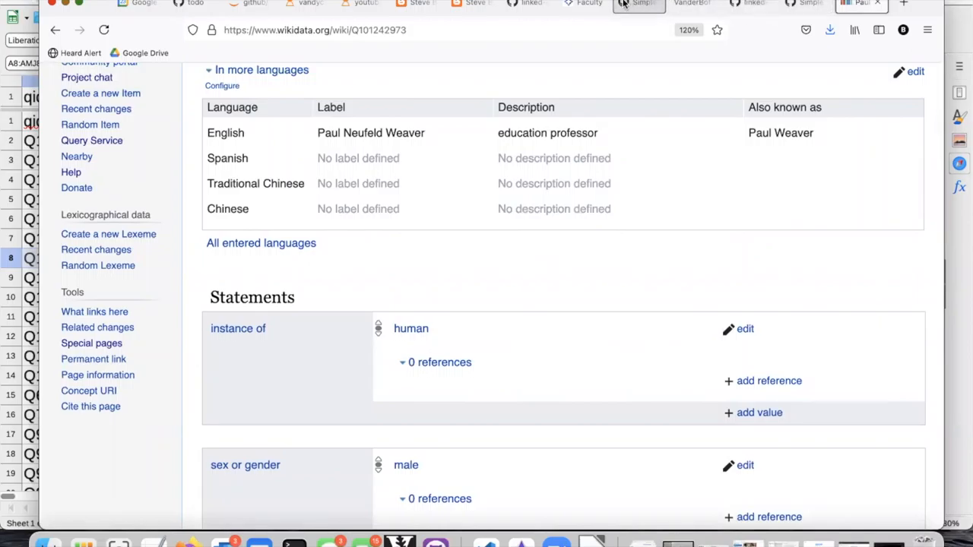
pyautogui.click(584, 3)
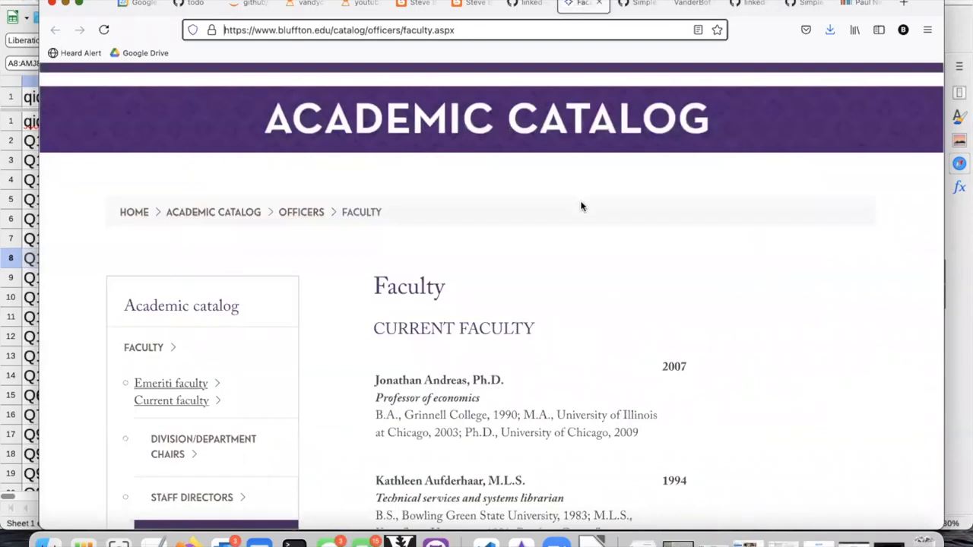
pyautogui.write('weav')
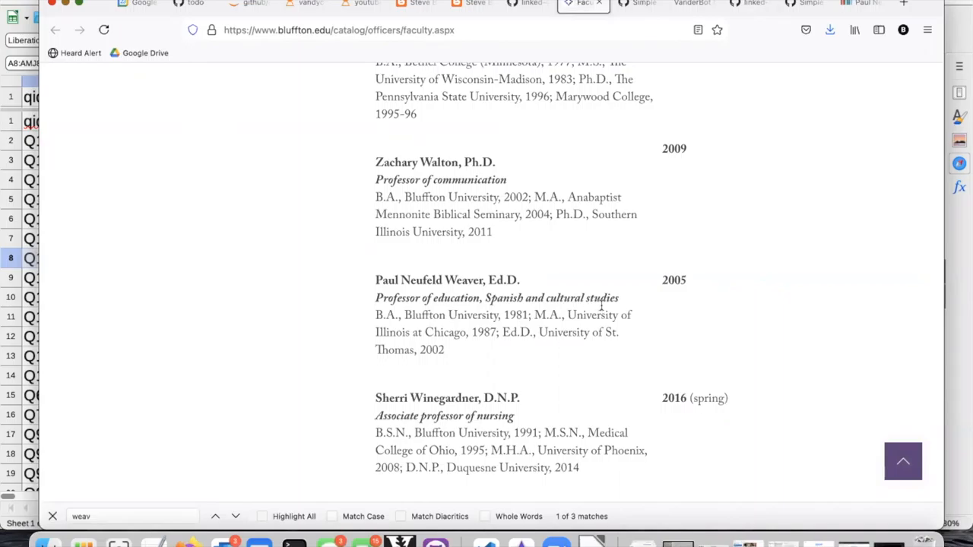
pyautogui.moveTo(483, 310)
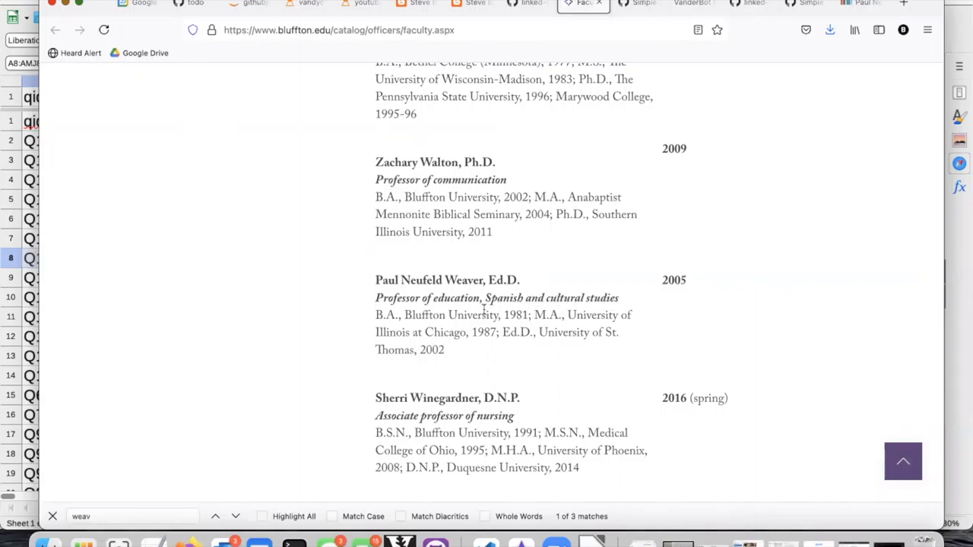
pyautogui.moveTo(483, 310)
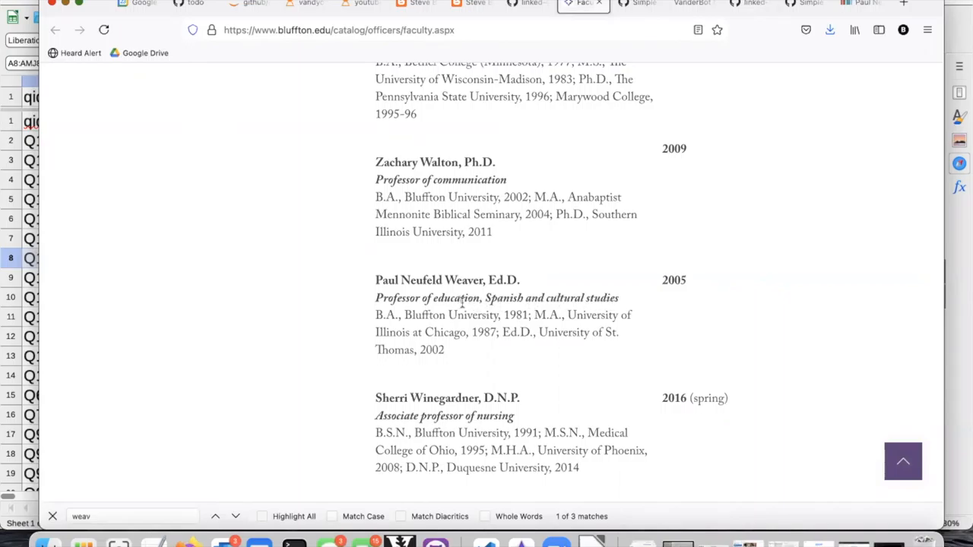
pyautogui.doubleClick(459, 296)
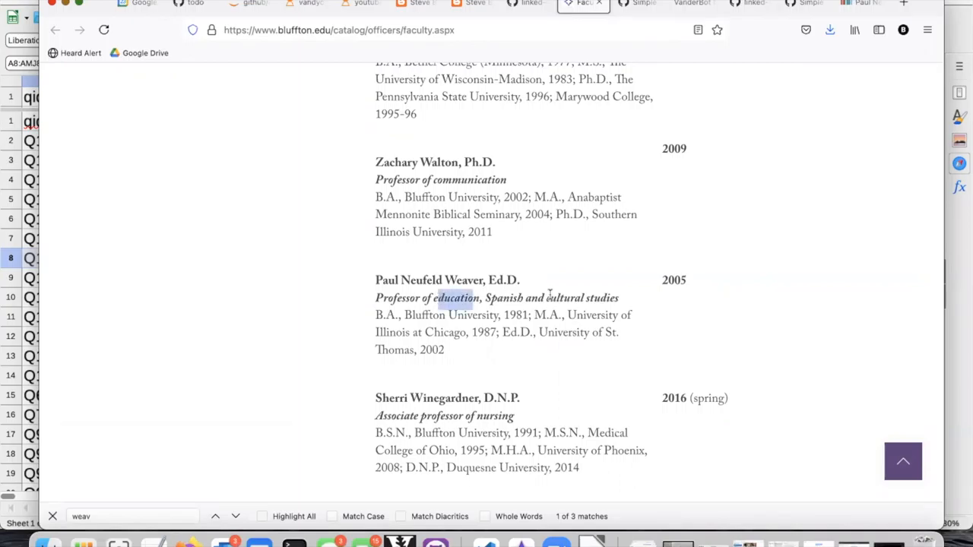
# Show Wikidata's education item and select its identifier Q57173735
pyautogui.click(859, 4)
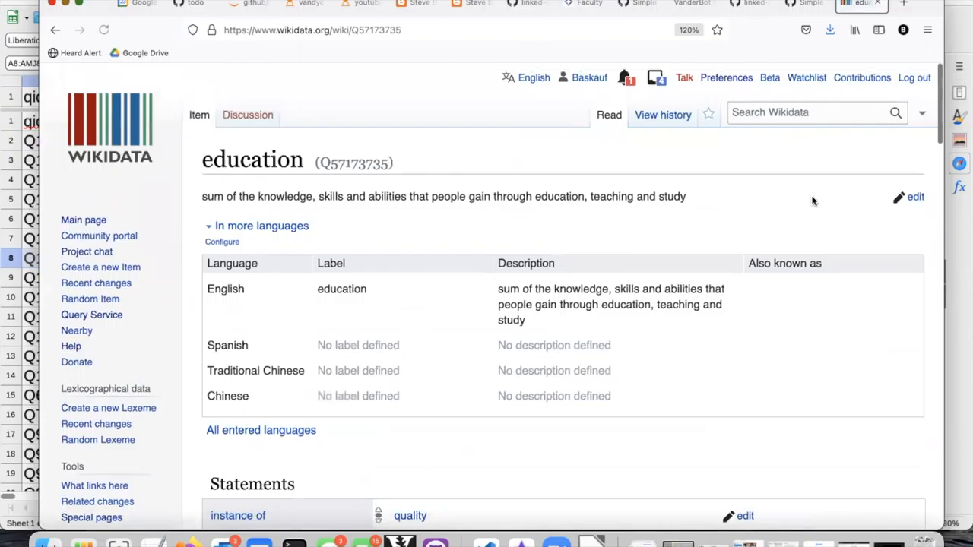
pyautogui.scroll(-3)
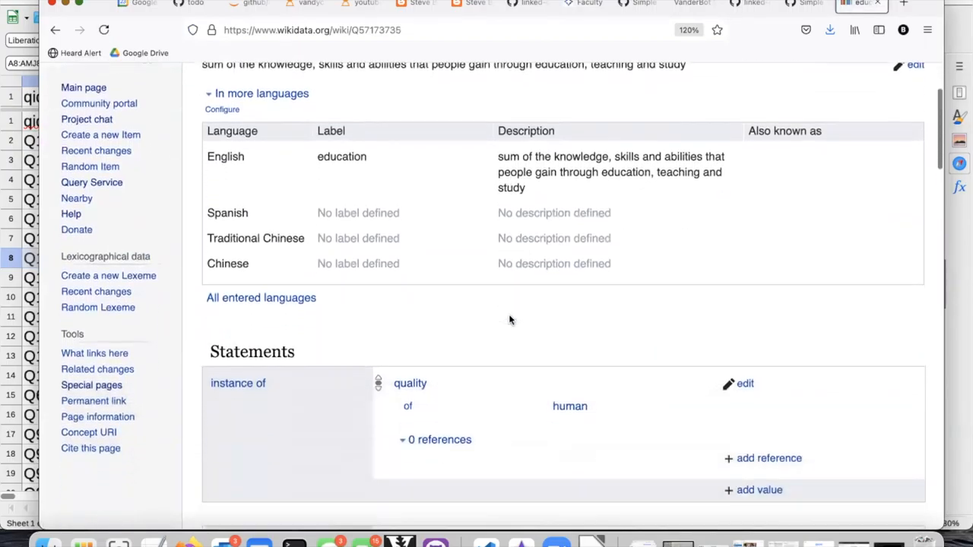
pyautogui.scroll(3)
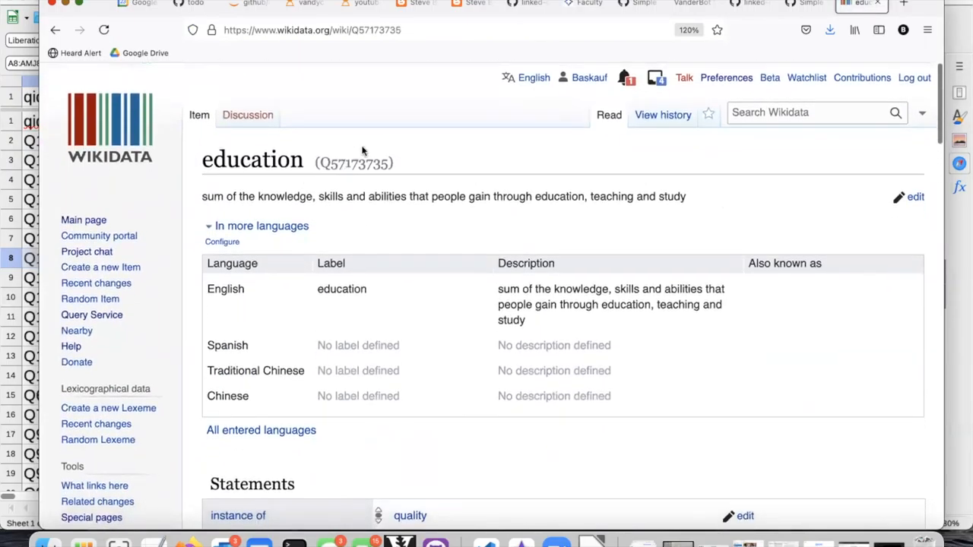
pyautogui.doubleClick(353, 164)
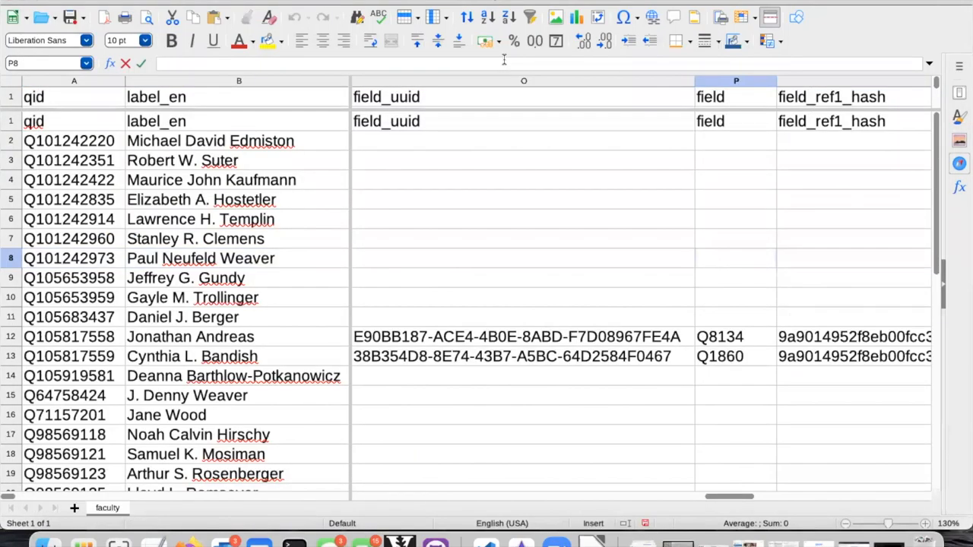
pyautogui.write('Q57173735')
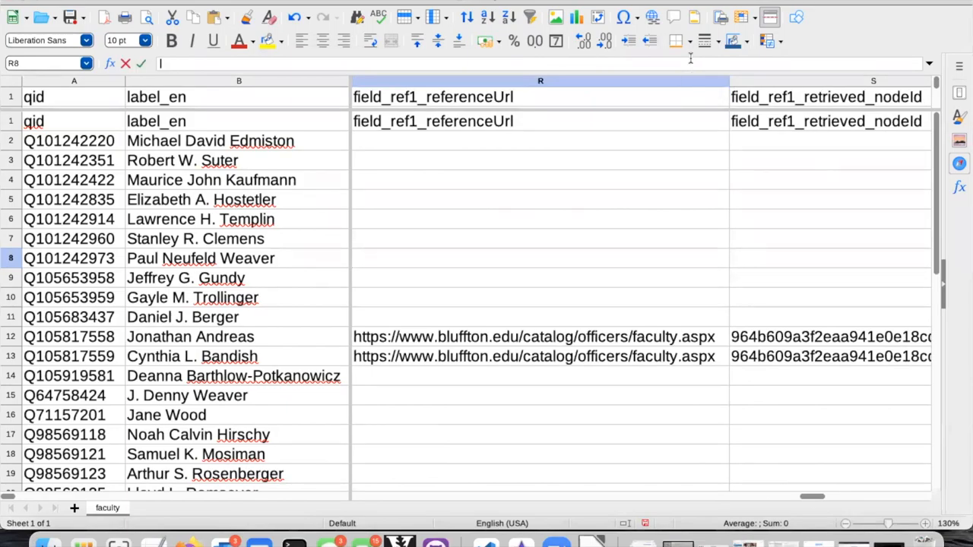
# Enter the faculty.aspx reference URL and retrieved date 2021-06-23 in Weaver's row, then switch to Finder
pyautogui.write('https://www.bluffton.edu/catalog/officers/faculty.aspx')
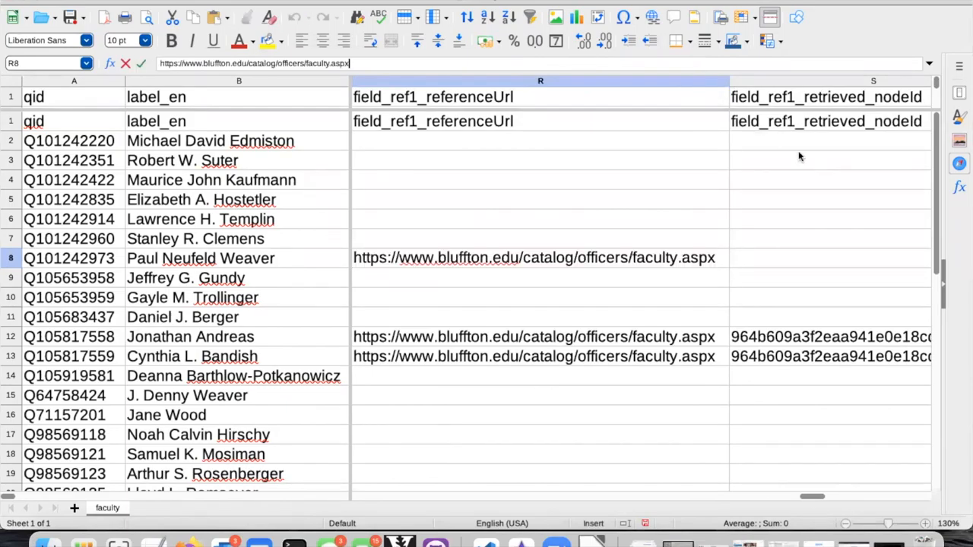
pyautogui.hscroll(3)
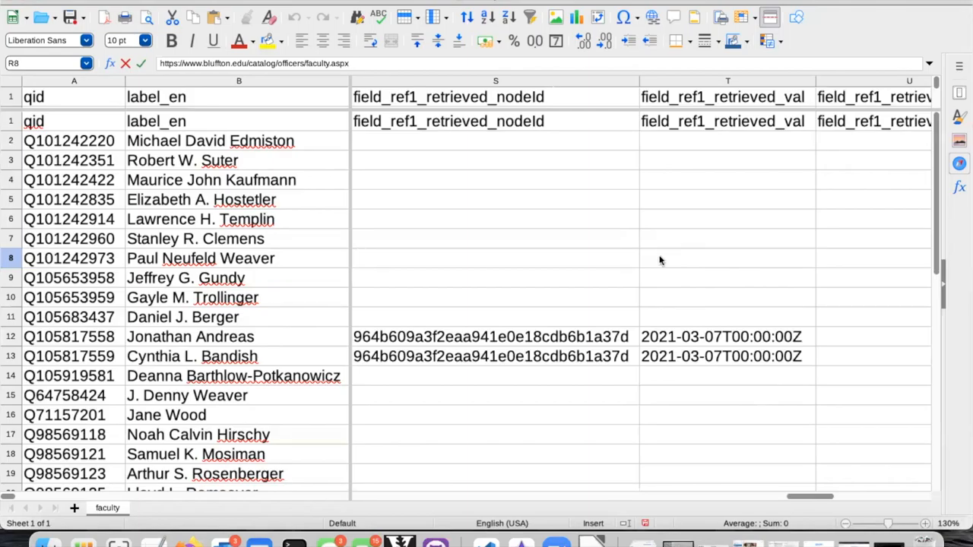
pyautogui.write('2021-03-07T00:00:00Z')
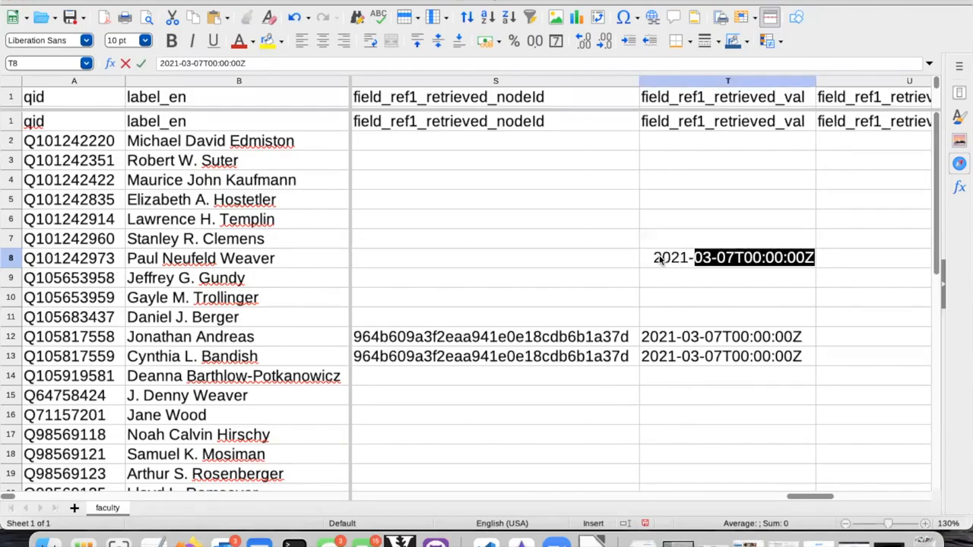
pyautogui.write('2021-06-')
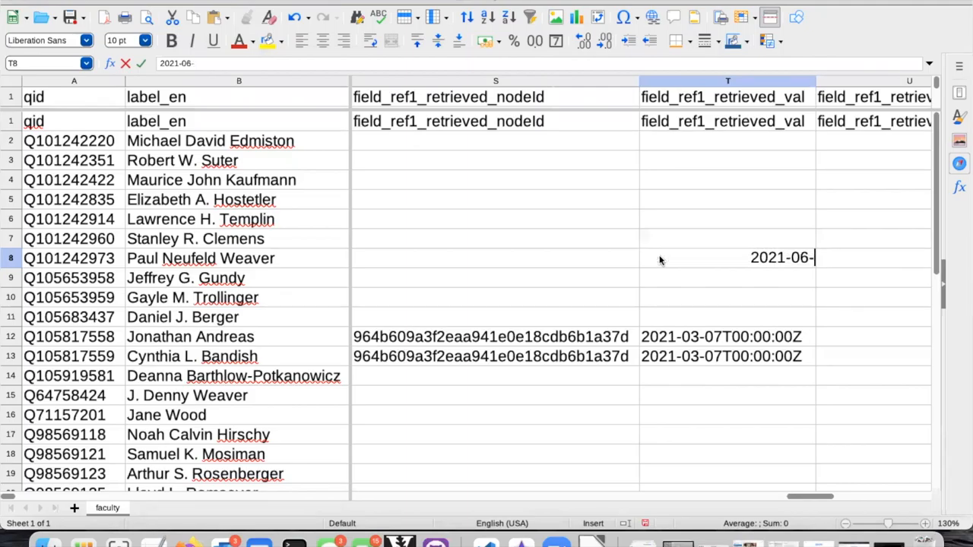
pyautogui.write('23')
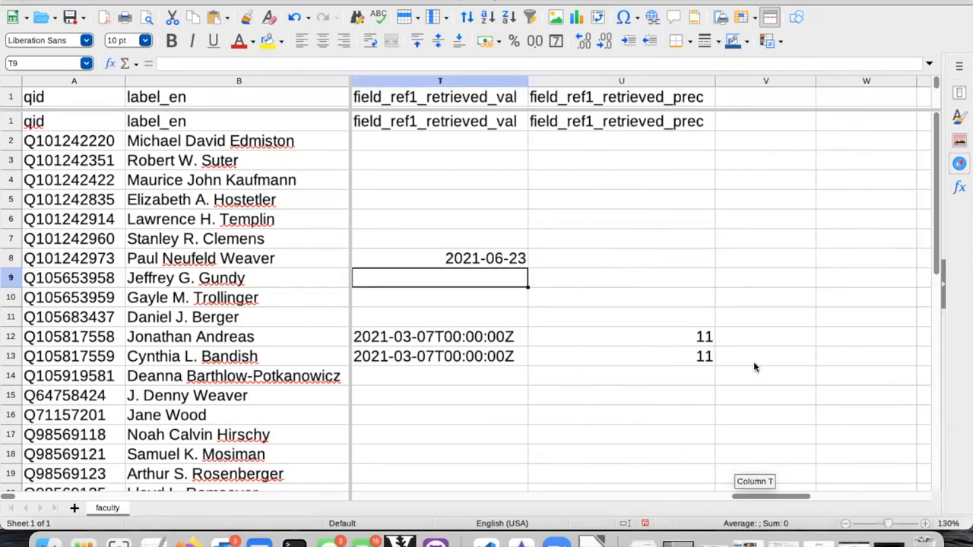
pyautogui.moveTo(602, 327)
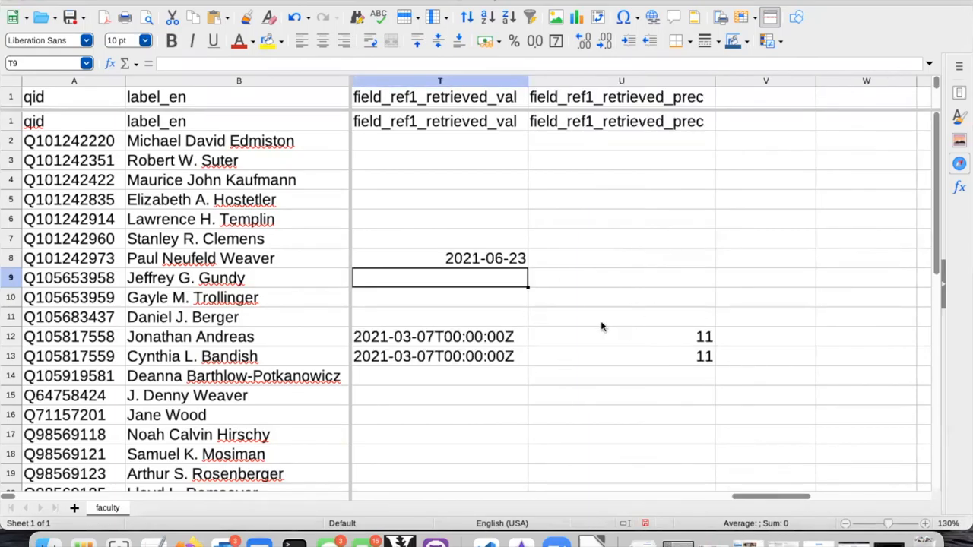
pyautogui.moveTo(553, 225)
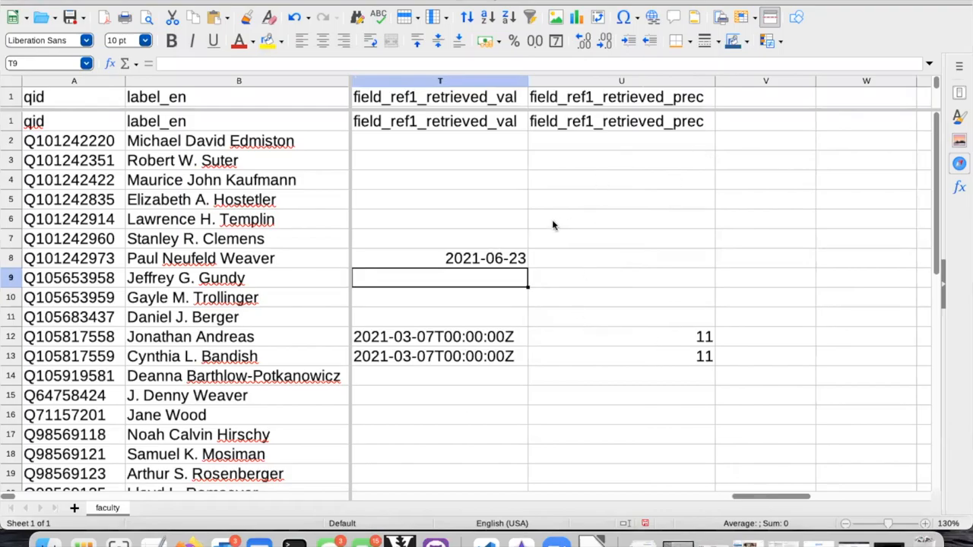
pyautogui.click(439, 258)
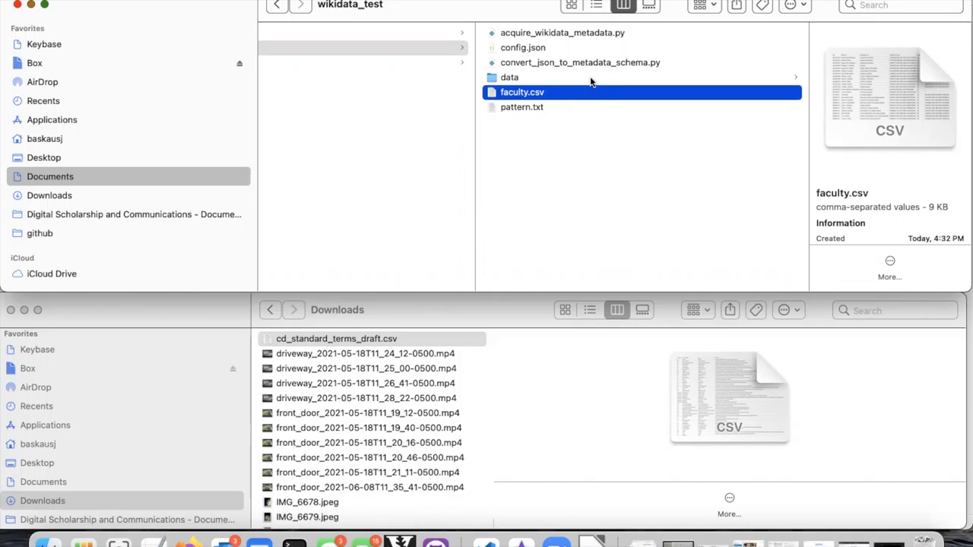
# Browse the wikidata_test folder, view faculty.csv and preview convert_json_to_metadata_schema.py
pyautogui.click(510, 76)
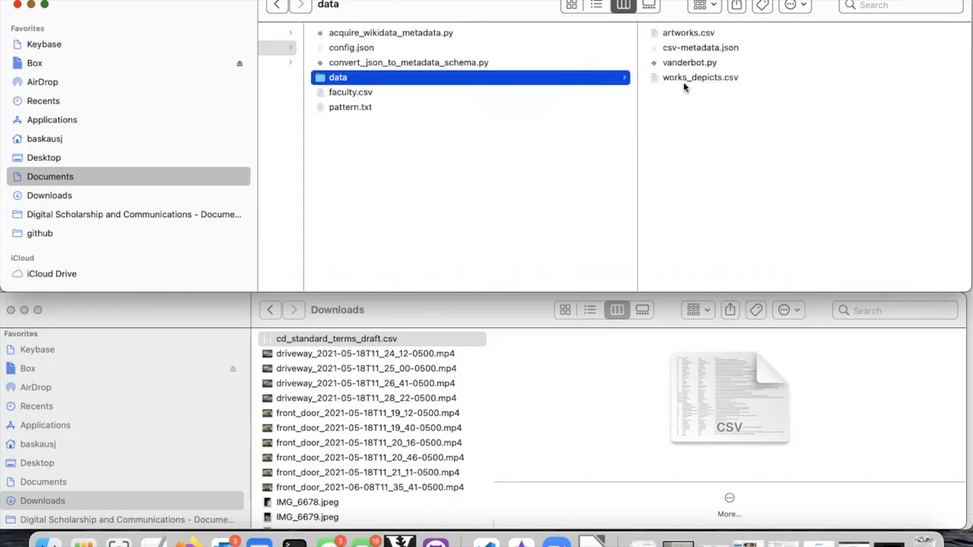
pyautogui.click(688, 62)
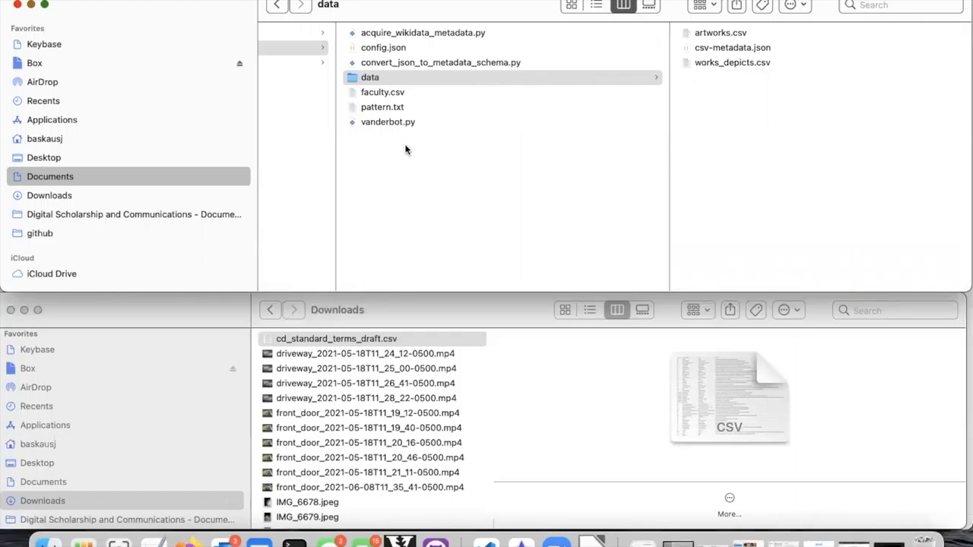
pyautogui.moveTo(444, 34)
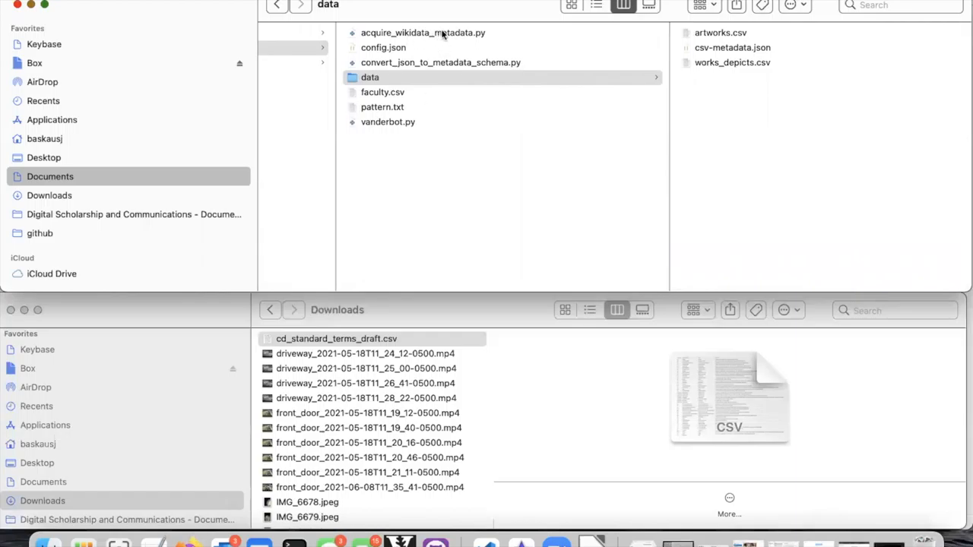
pyautogui.moveTo(438, 62)
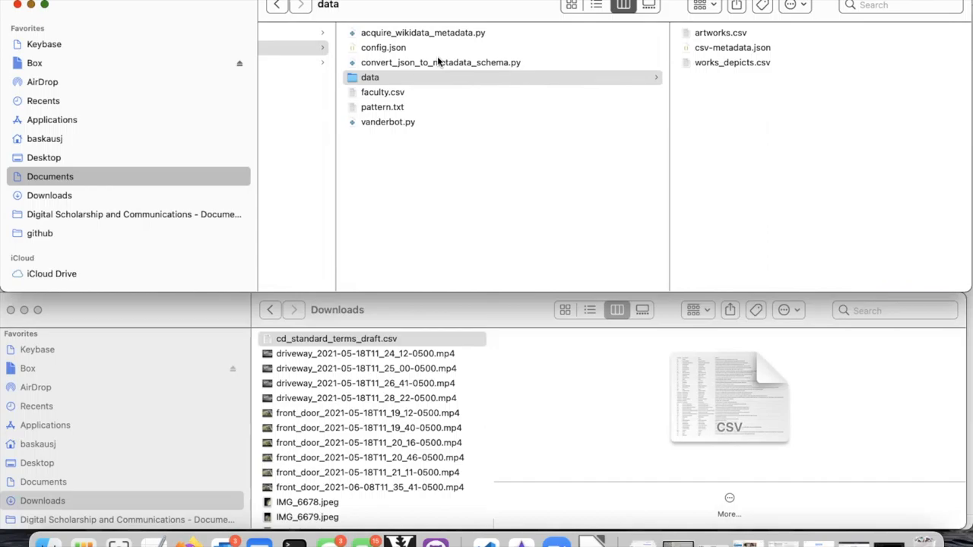
pyautogui.click(383, 93)
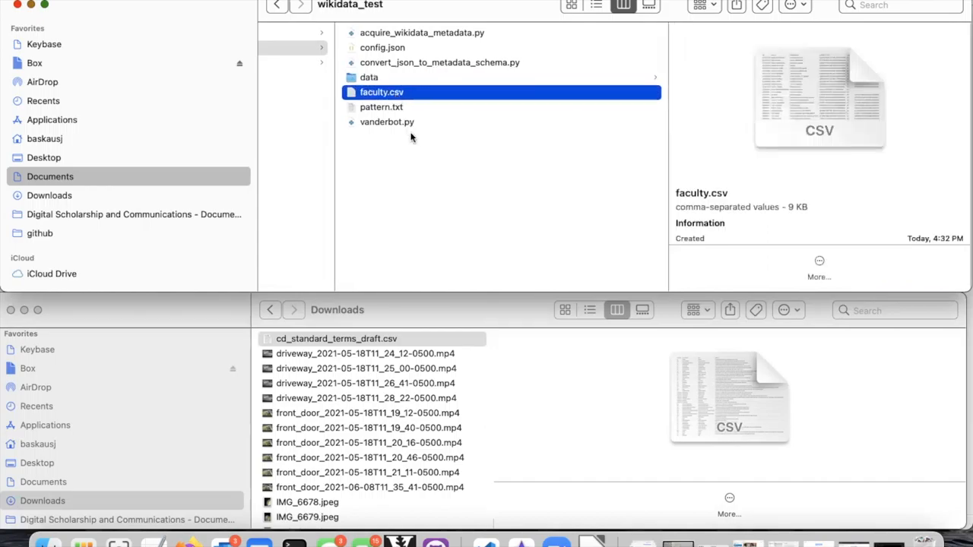
pyautogui.click(439, 63)
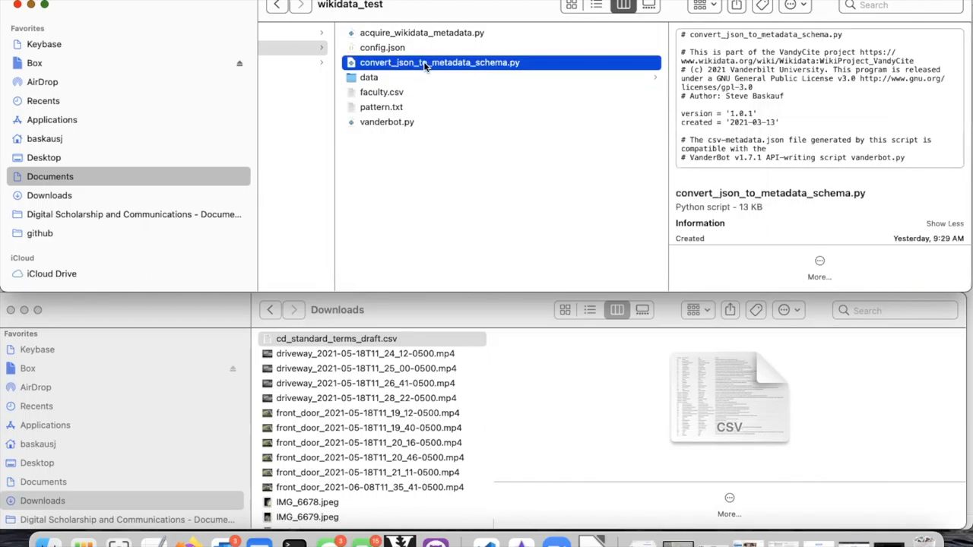
pyautogui.moveTo(294, 541)
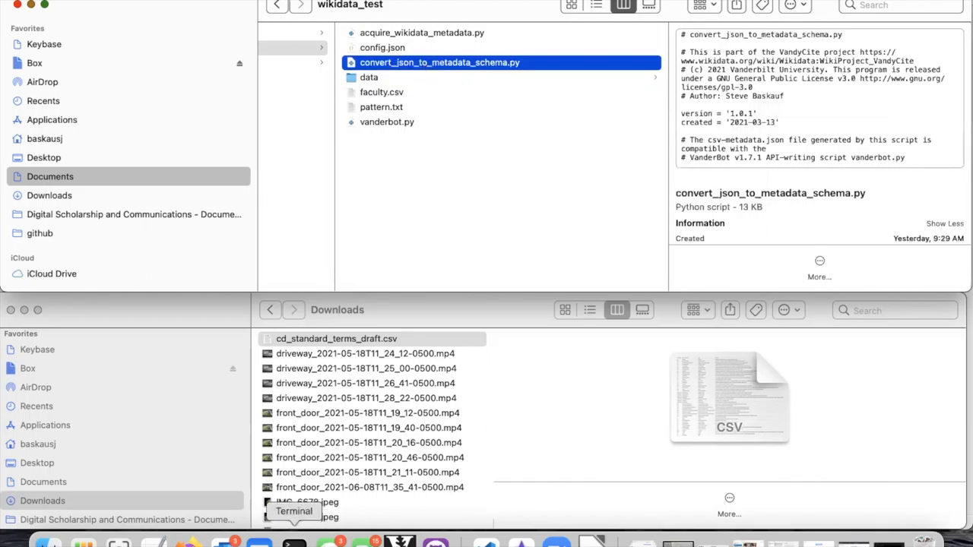
# Run python3 convert_json_to_metadata_schema.py to produce csv-metadata.json
pyautogui.write('p')
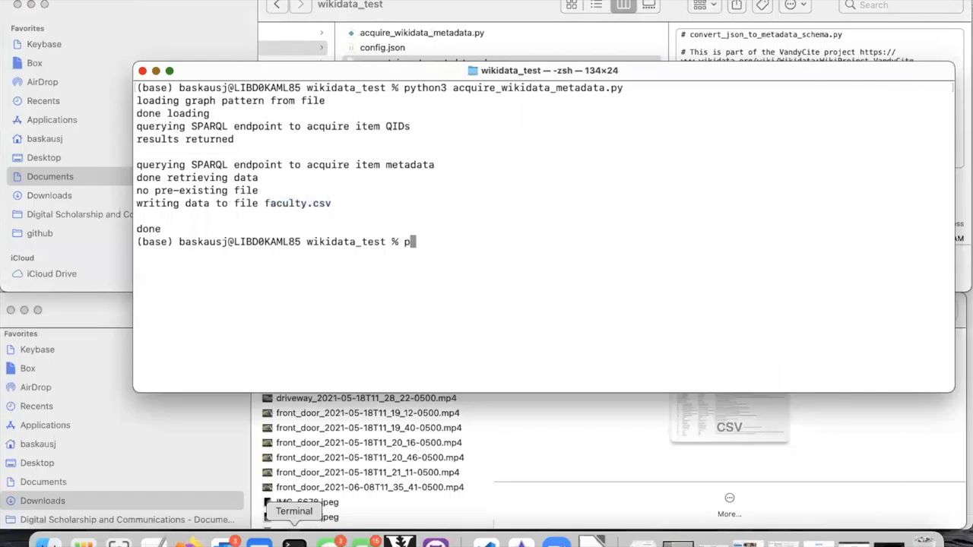
pyautogui.write('ython')
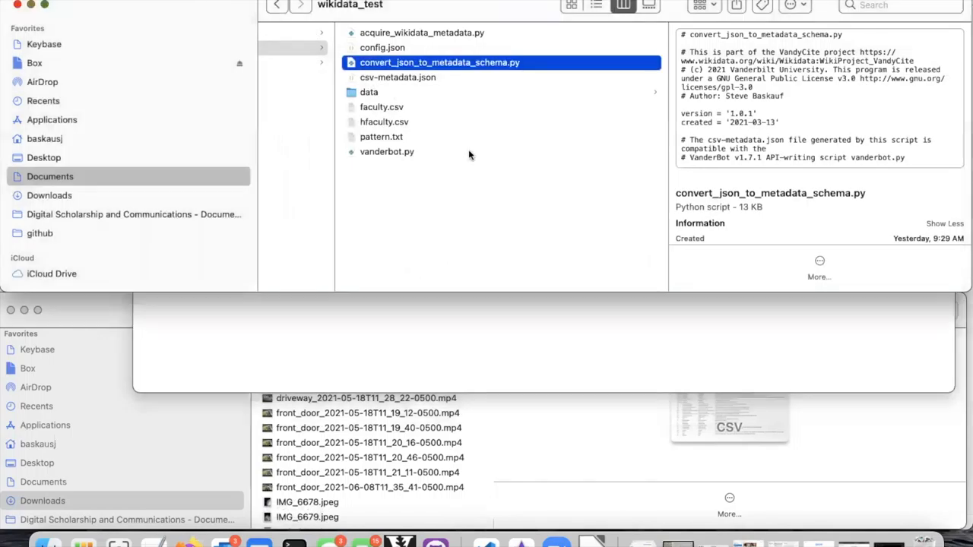
pyautogui.moveTo(383, 125)
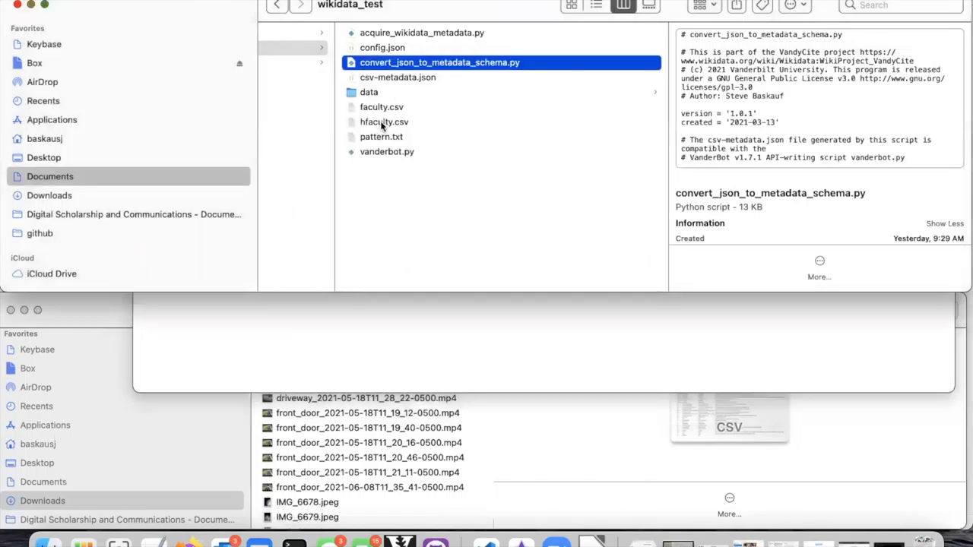
# Move the stray hfaculty.csv to Trash, keeping faculty.csv and csv-metadata.json in wikidata_test
pyautogui.click(383, 122)
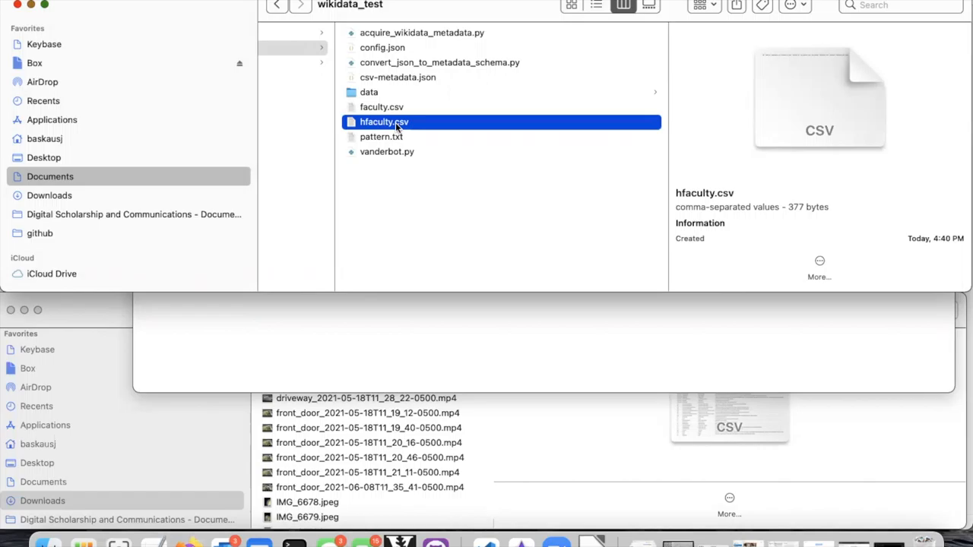
pyautogui.moveTo(383, 108)
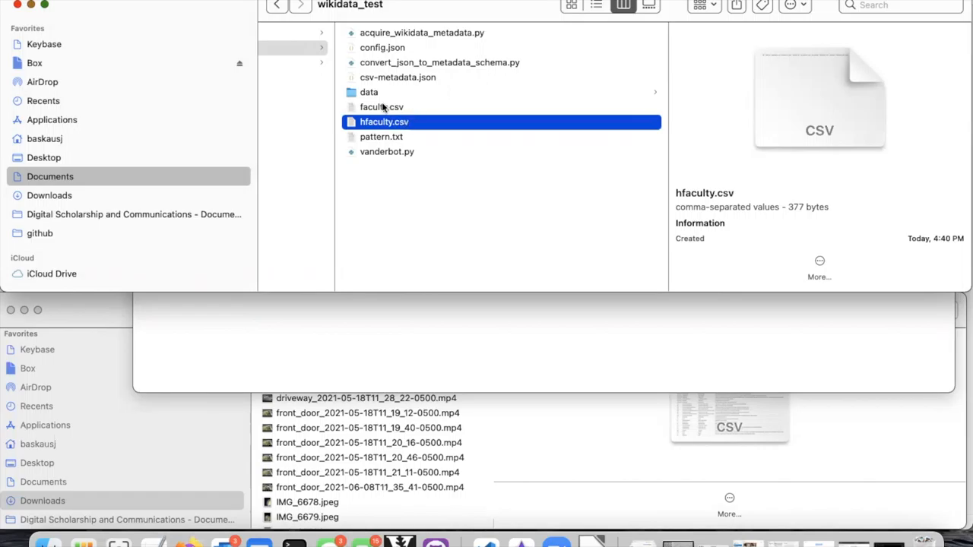
pyautogui.click(380, 106)
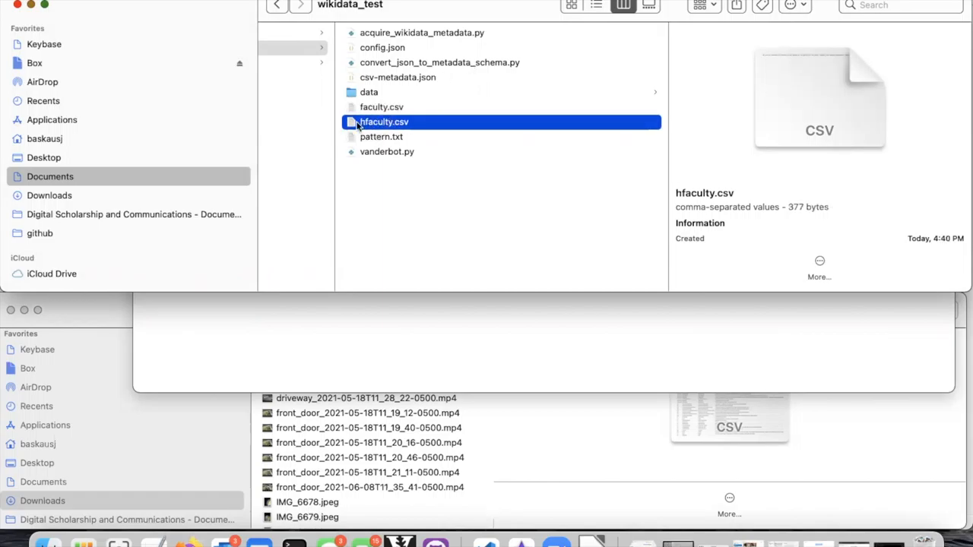
pyautogui.rightClick(383, 122)
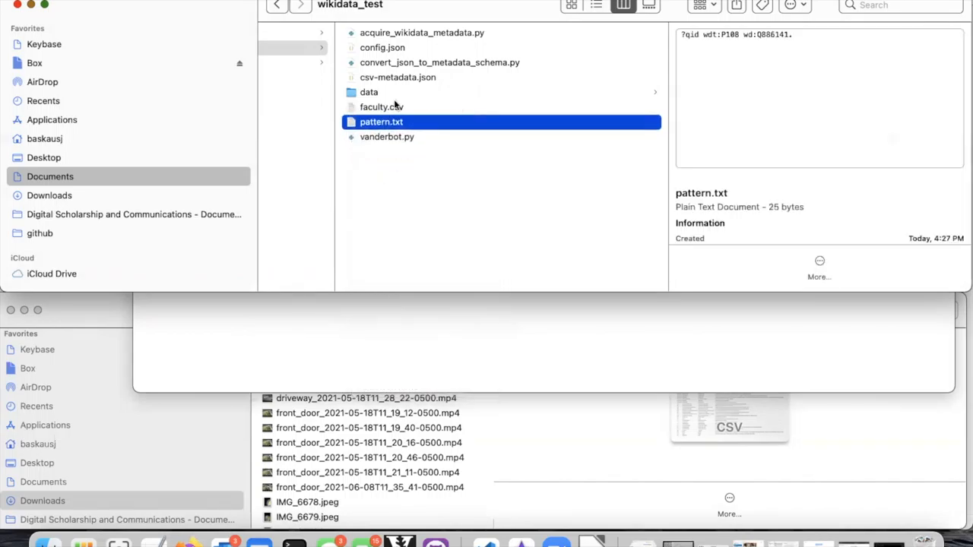
pyautogui.click(381, 107)
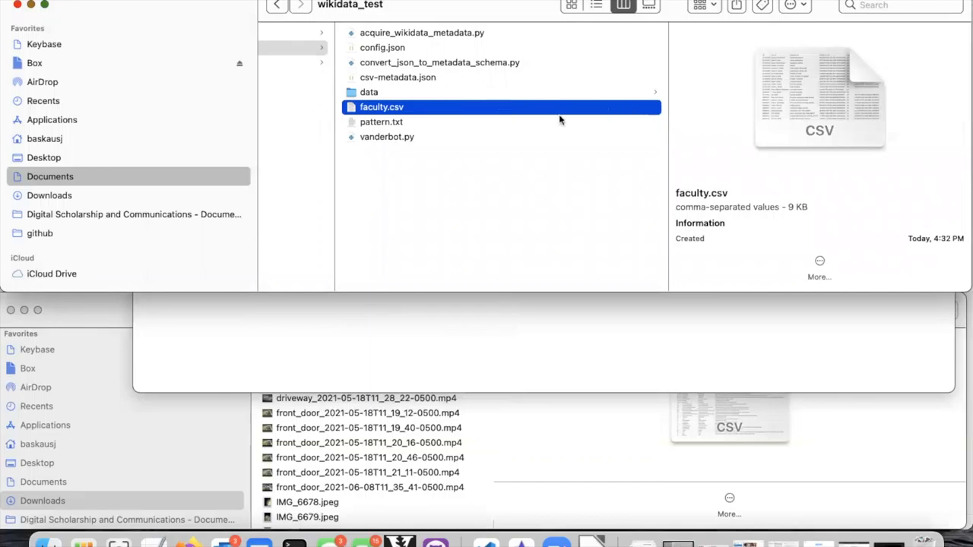
pyautogui.moveTo(441, 101)
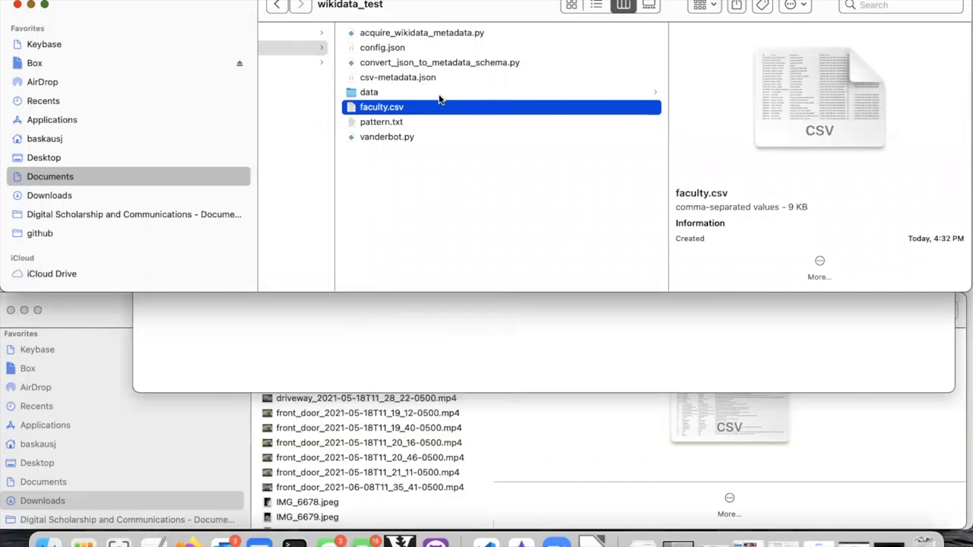
pyautogui.moveTo(401, 82)
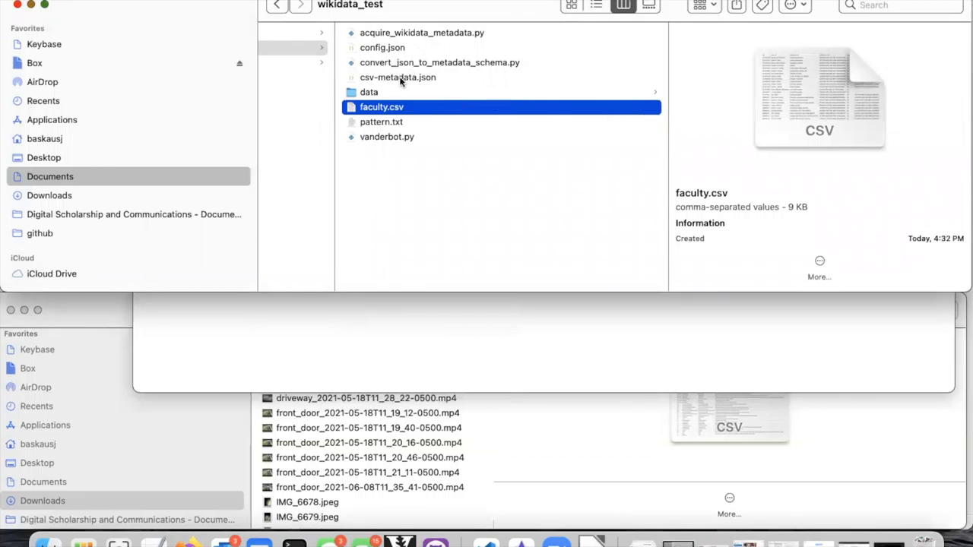
pyautogui.click(398, 76)
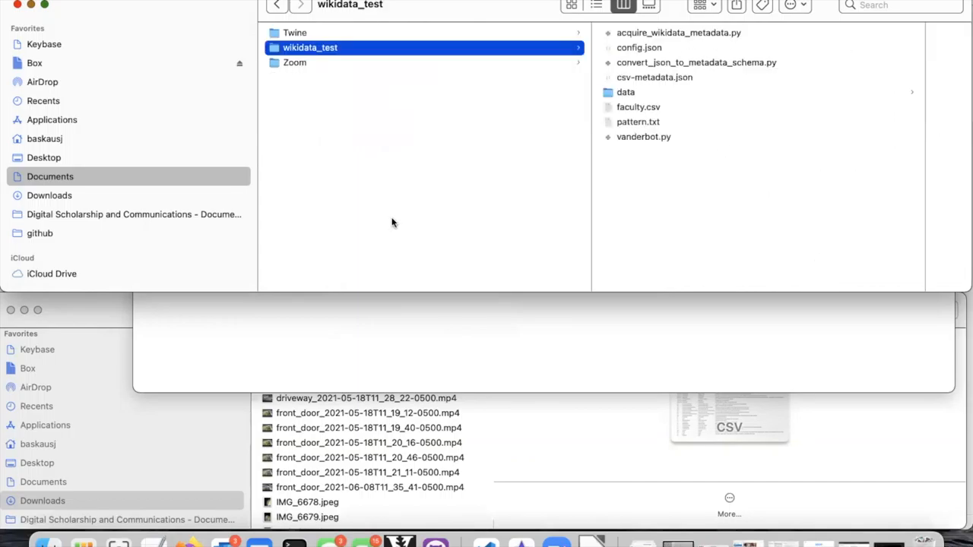
pyautogui.moveTo(329, 544)
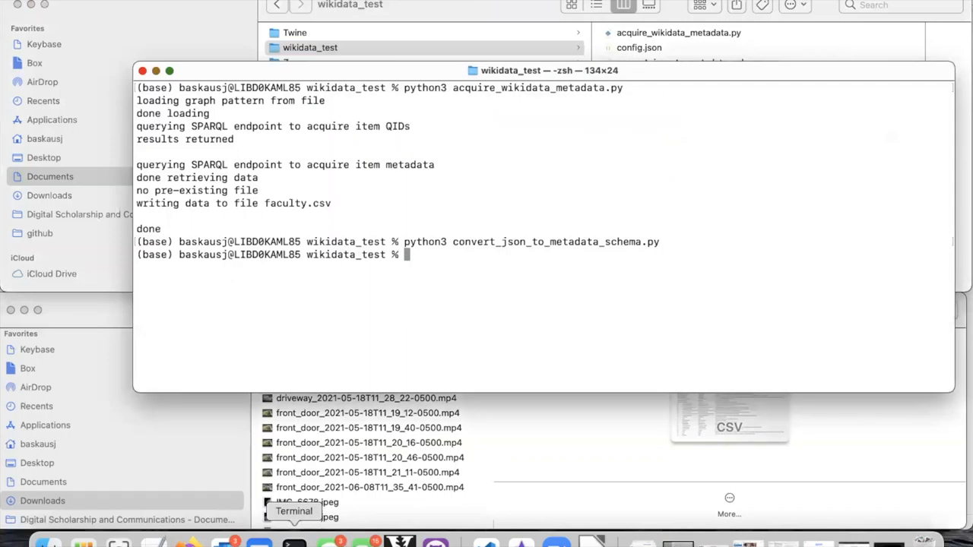
# Run python3 vanderbot.py and follow the log as faculty items and references are written
pyautogui.write('python3 vanderbot.py')
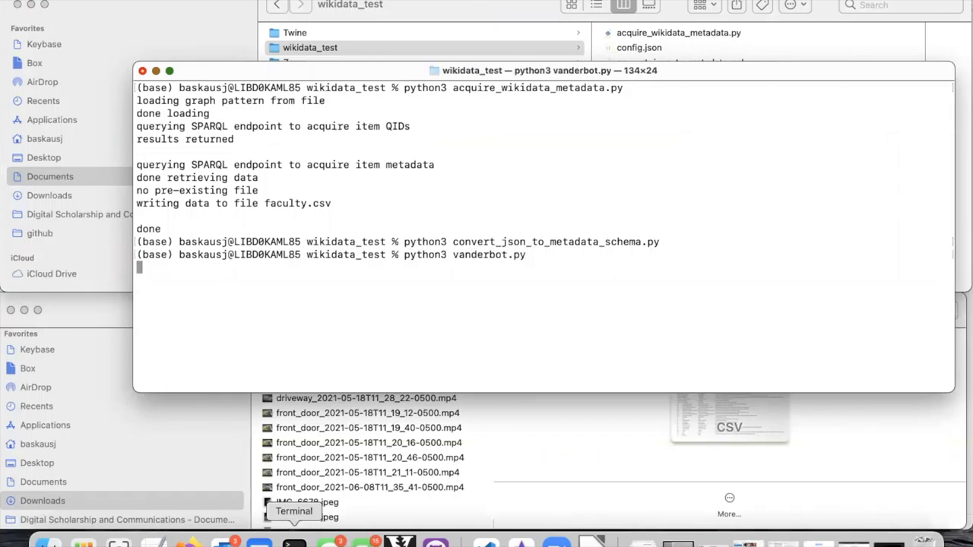
pyautogui.press('Return')
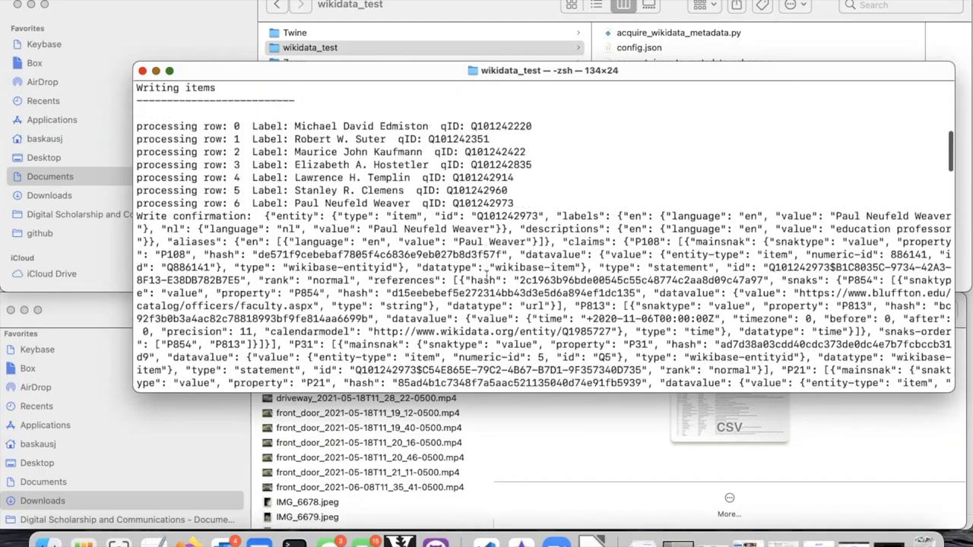
pyautogui.doubleClick(351, 204)
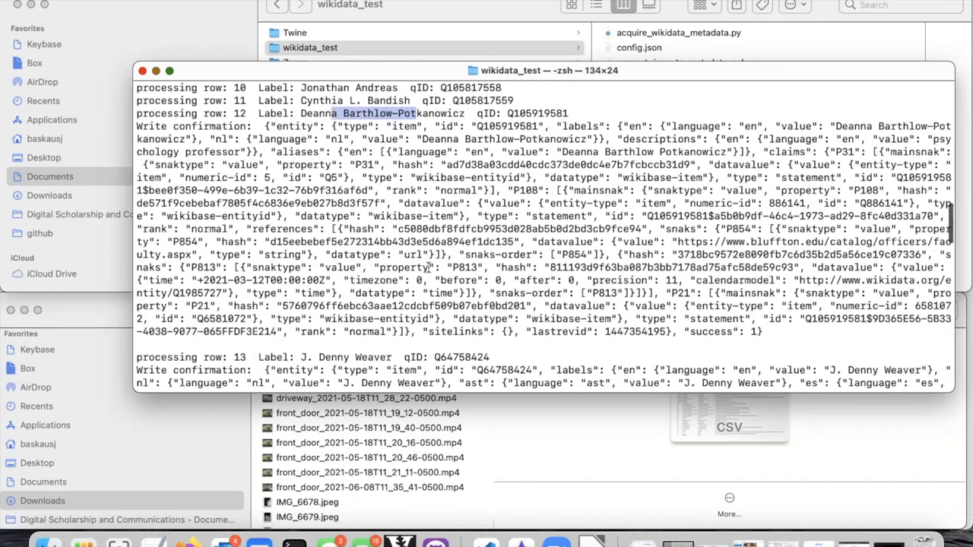
pyautogui.scroll(-3)
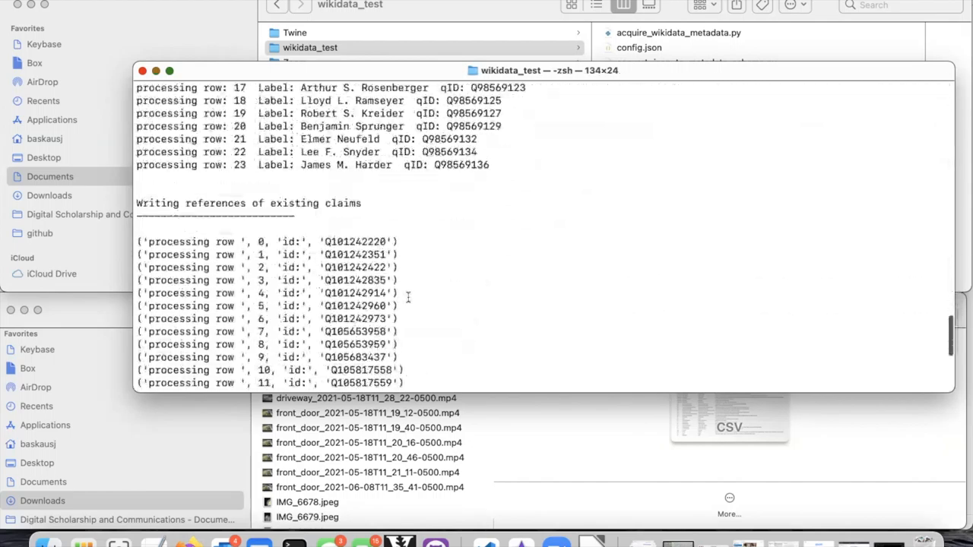
pyautogui.scroll(-3)
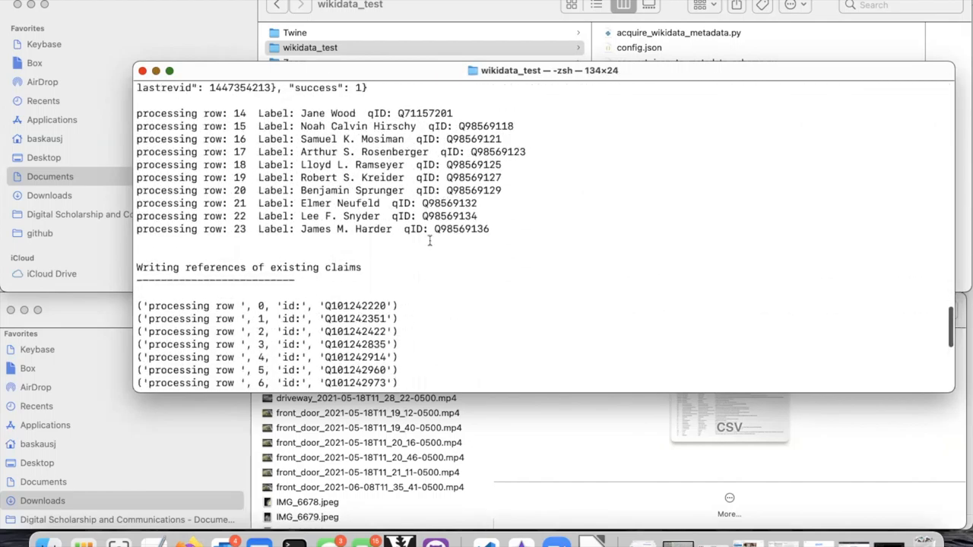
pyautogui.scroll(-3)
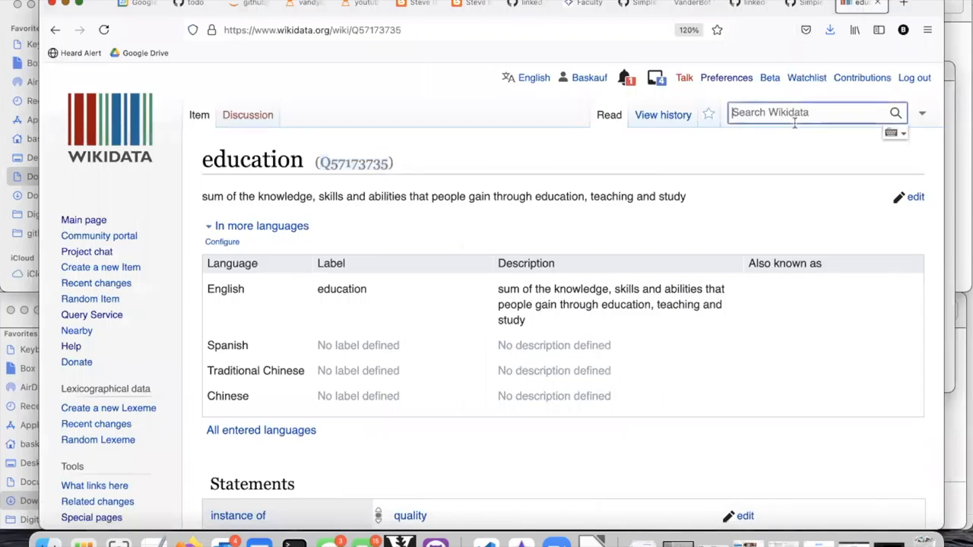
# Search 'paul neuf', open Paul Neufeld Weaver's item and scroll to field of work education with its reference
pyautogui.write('paul neuf')
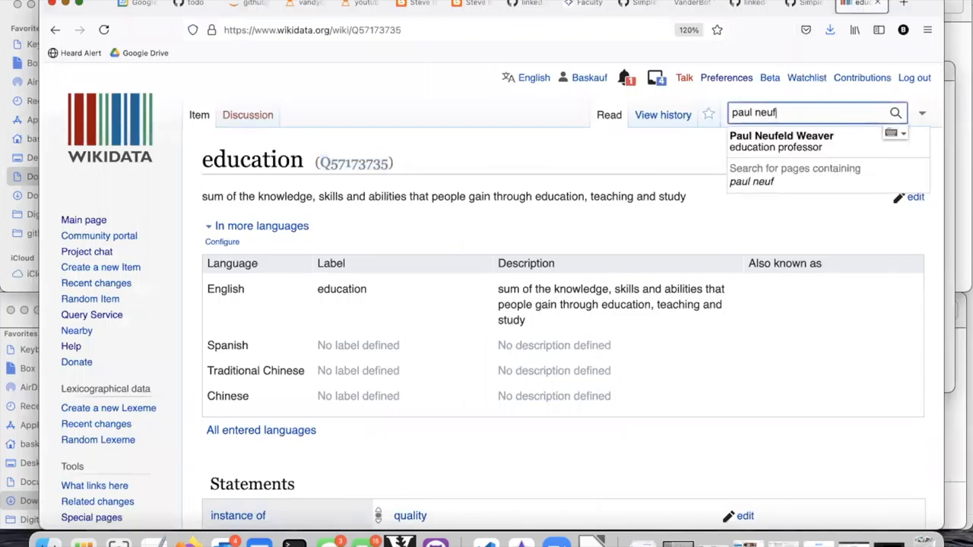
pyautogui.click(781, 140)
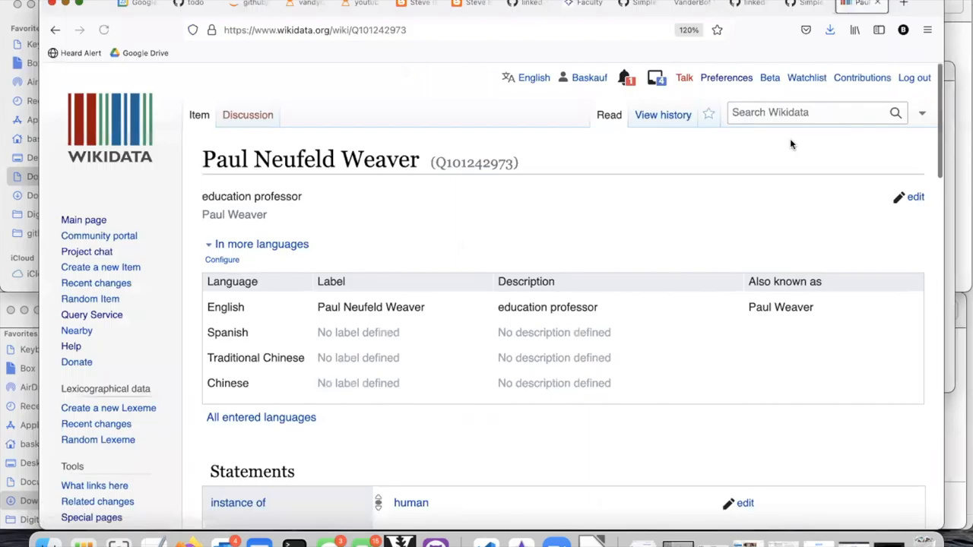
pyautogui.scroll(-3)
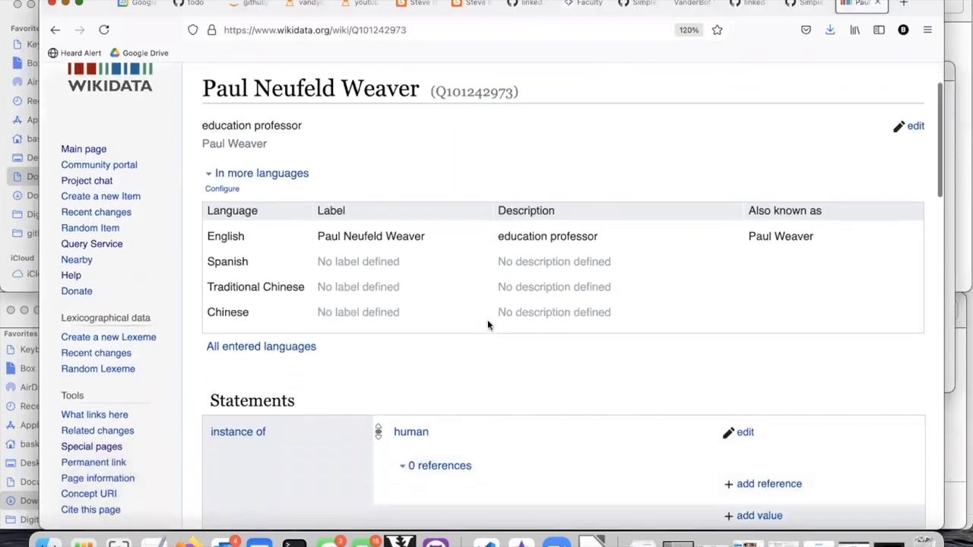
pyautogui.scroll(-3)
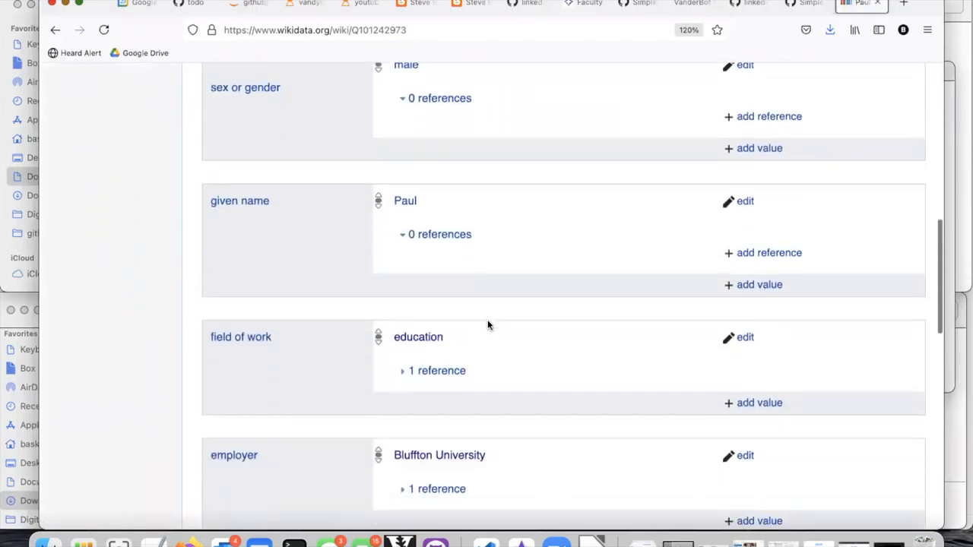
pyautogui.scroll(-3)
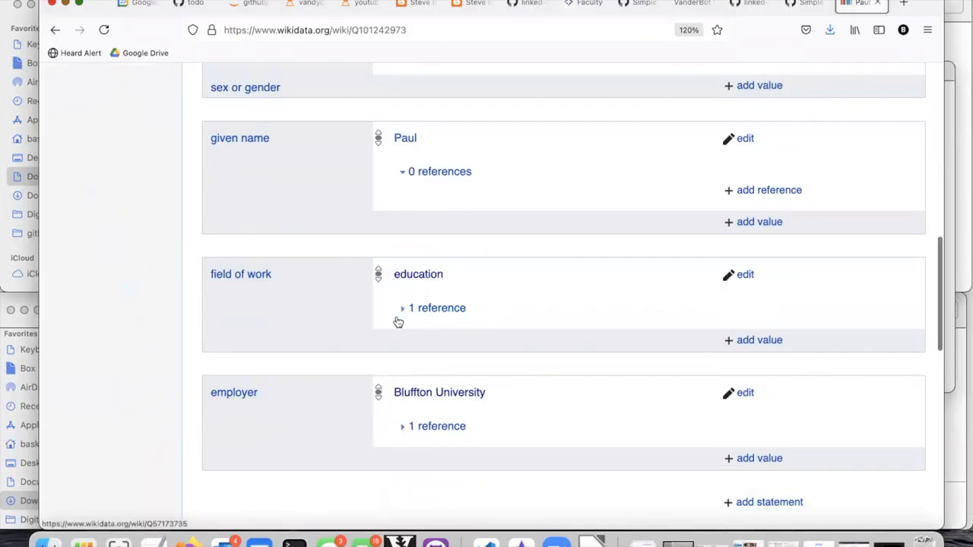